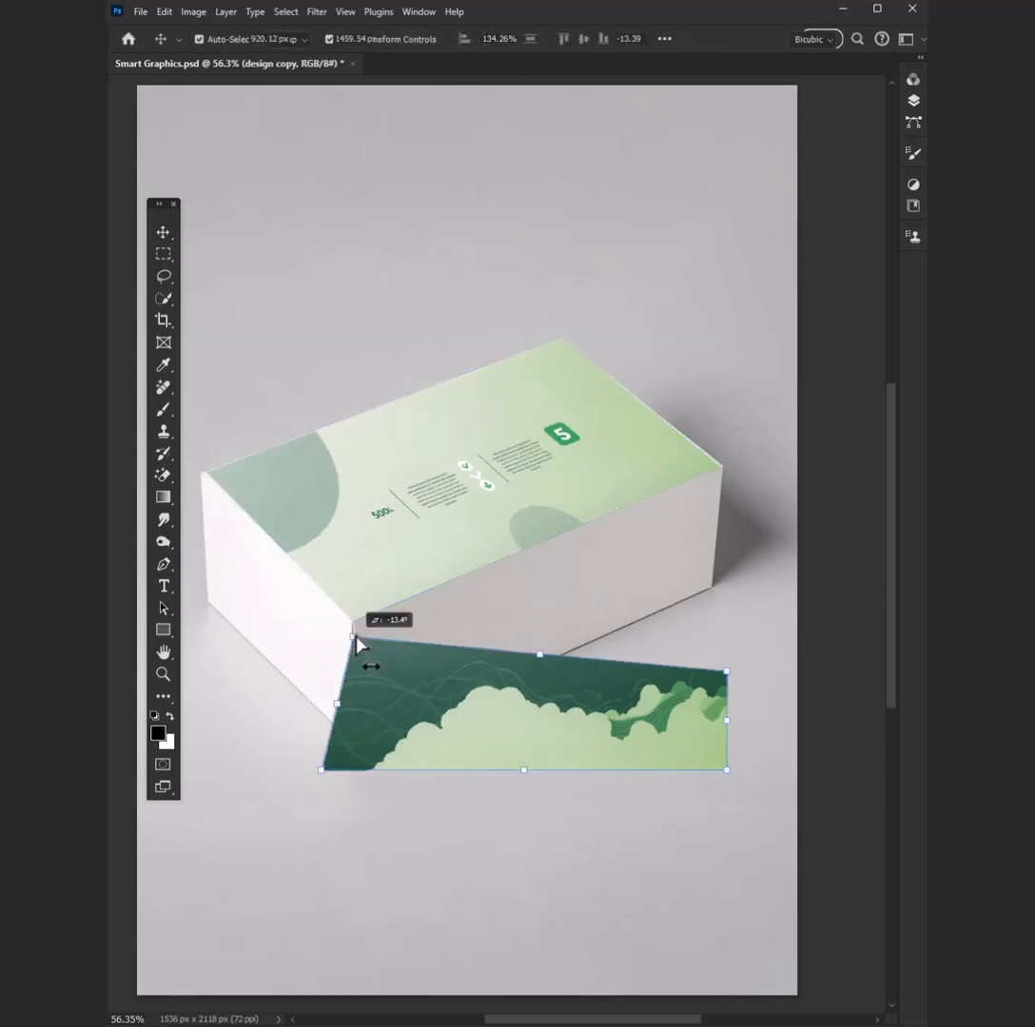
Discard the earlier wrapped-design preview so only the plain white box mockup shows
click(287, 15)
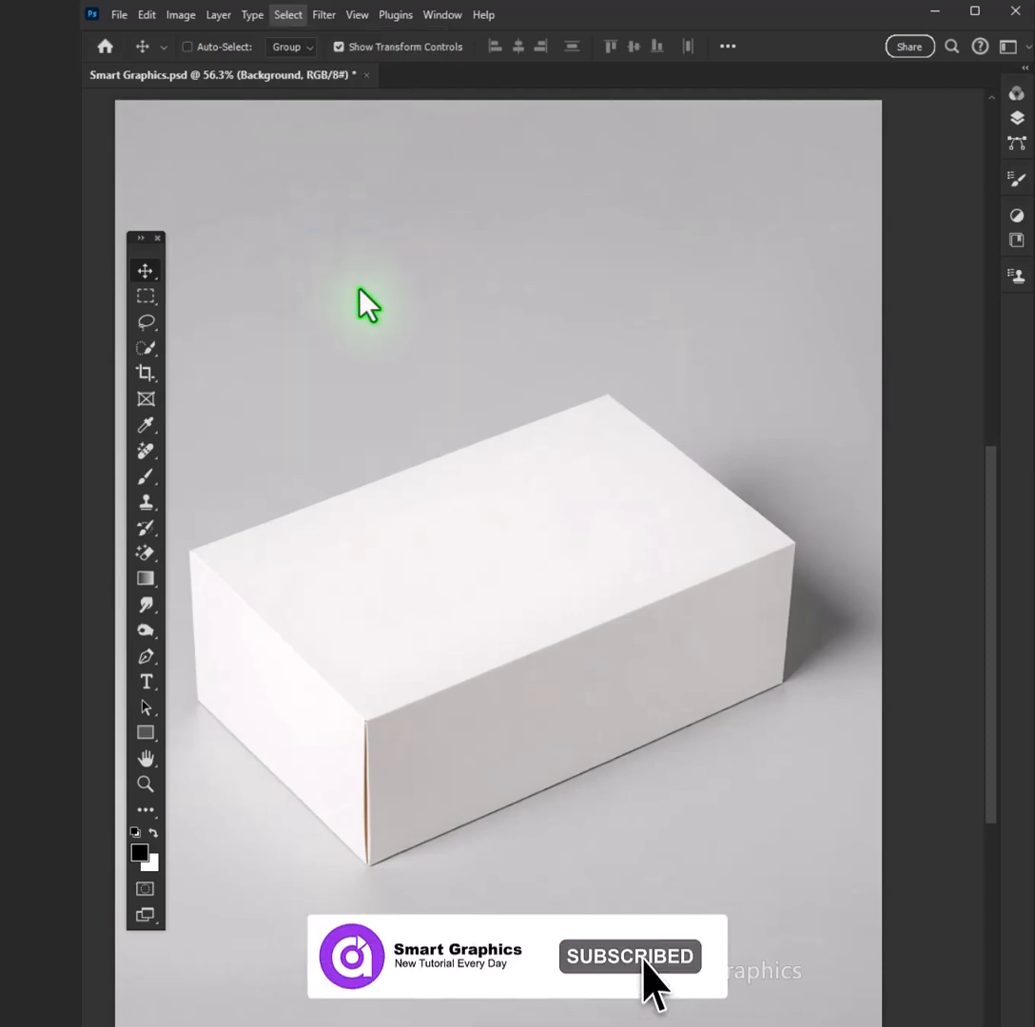
Duplicate the design layer with Ctrl+J and select all of its pixels for copying
key(ctrl+j)
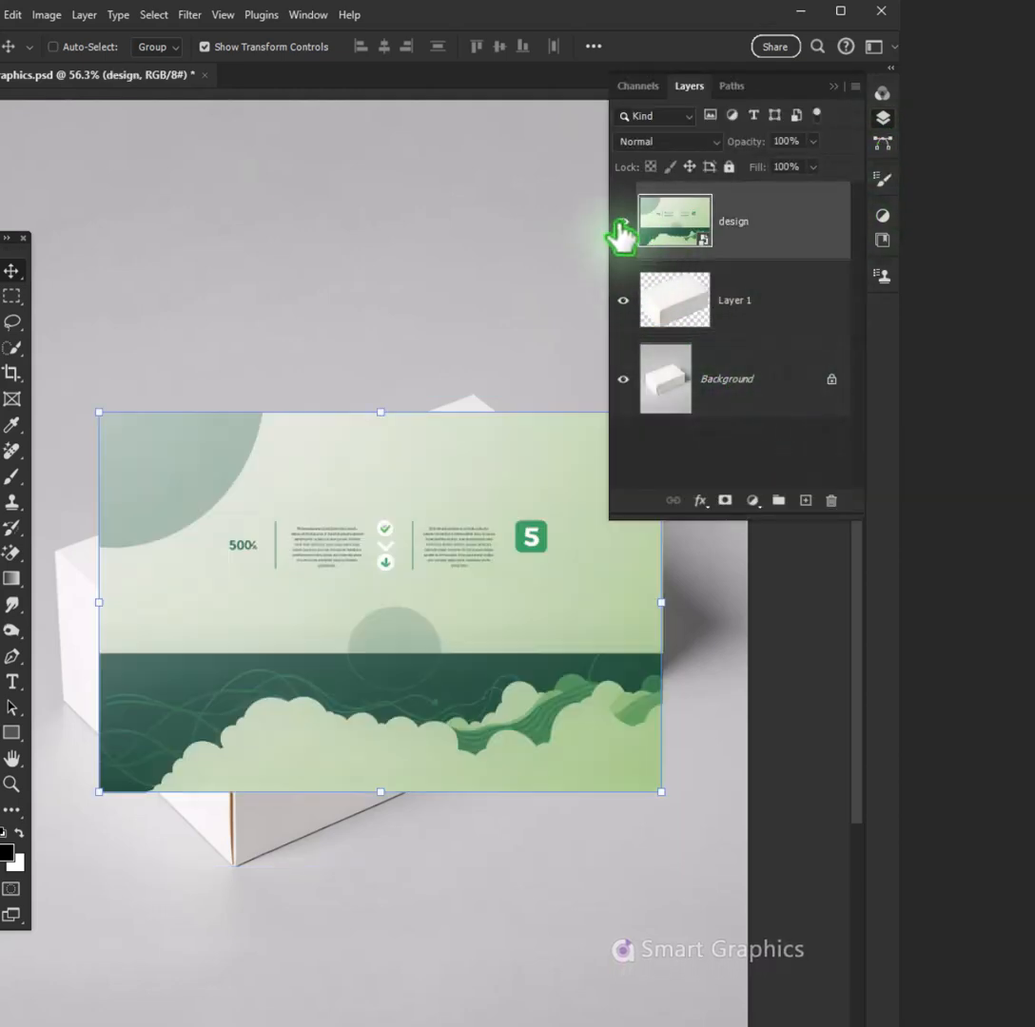
right_click(674, 220)
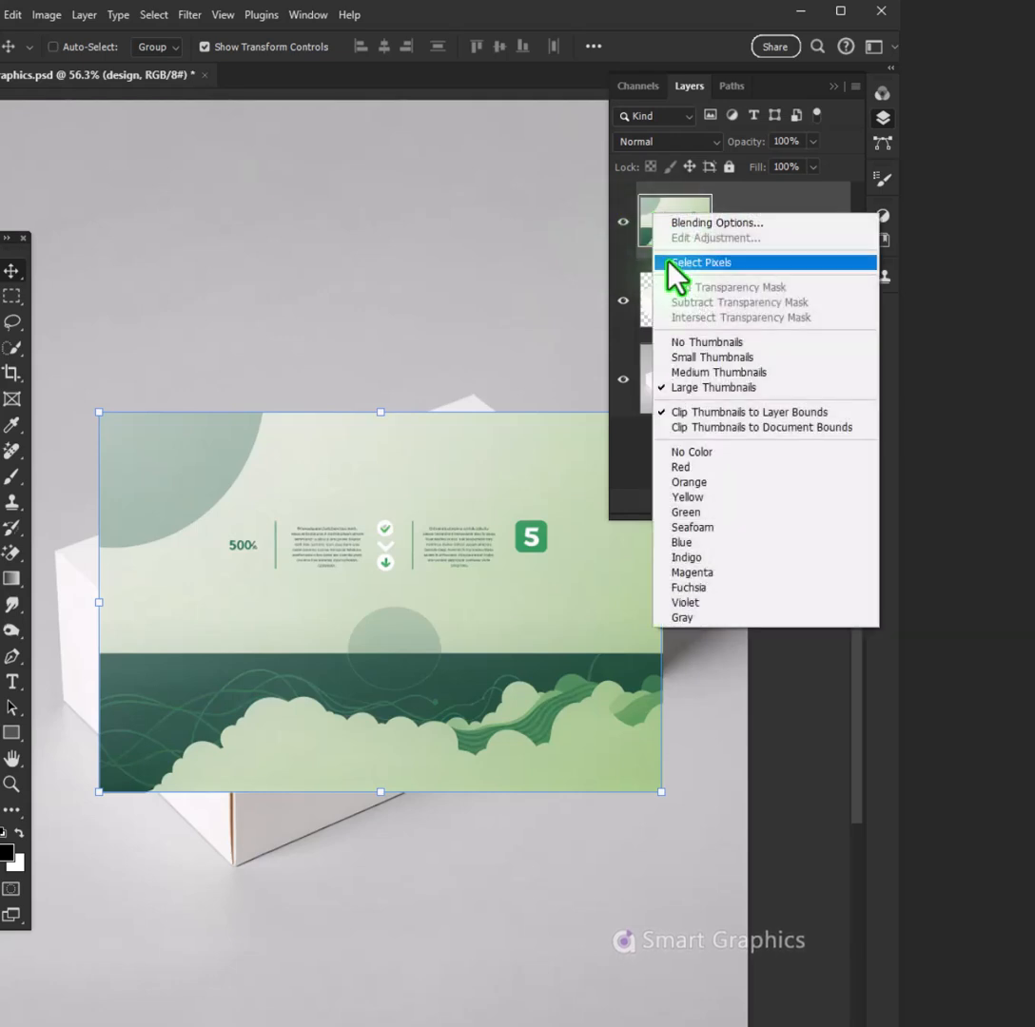
click(700, 263)
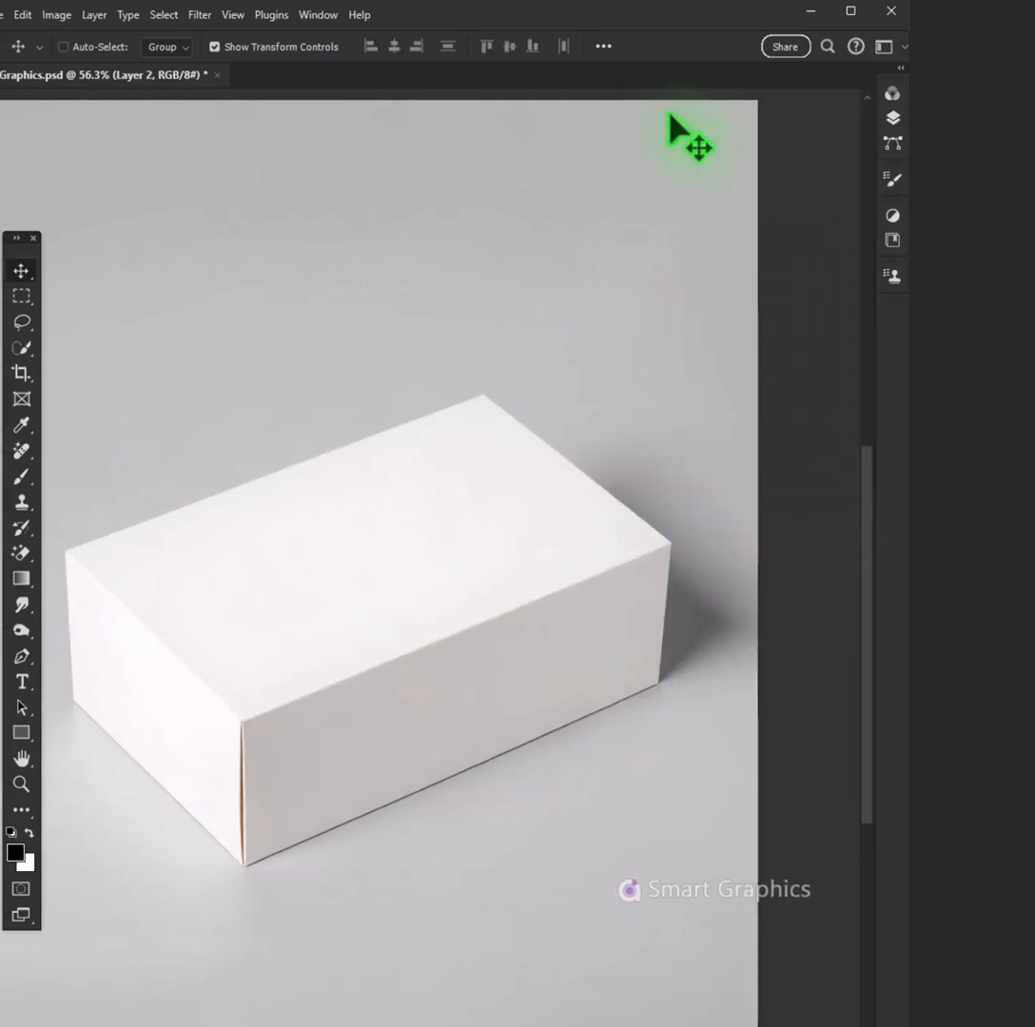
Launch Filter > Vanishing Point and place the corners of the box's top perspective plane
click(259, 15)
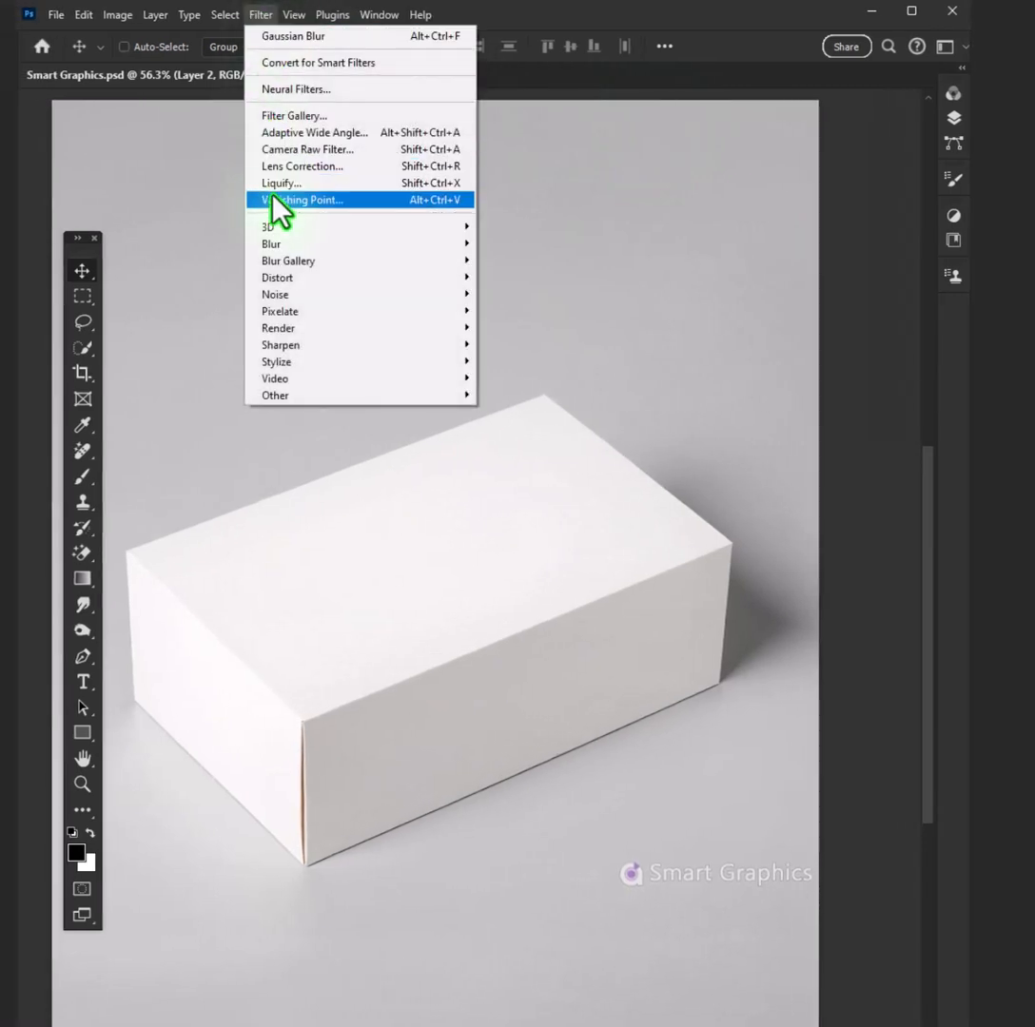
click(301, 200)
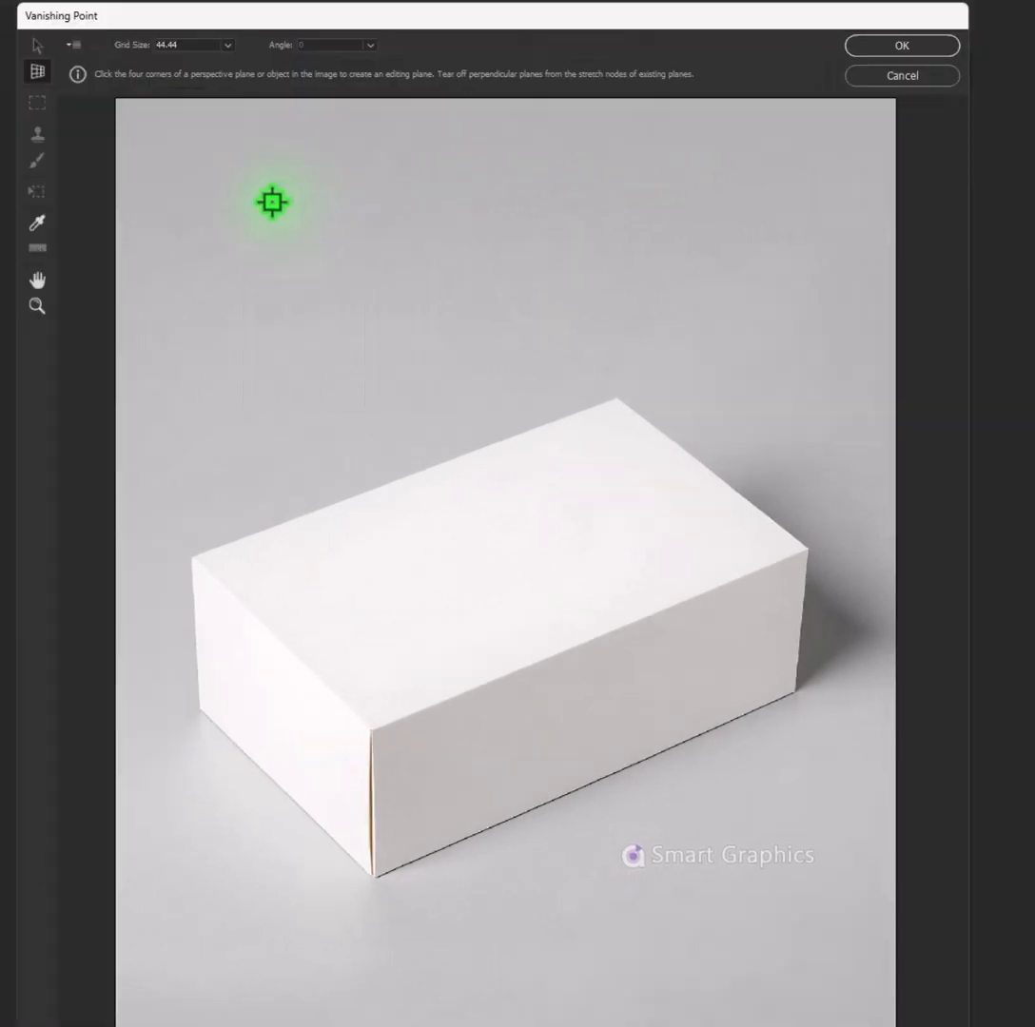
click(617, 344)
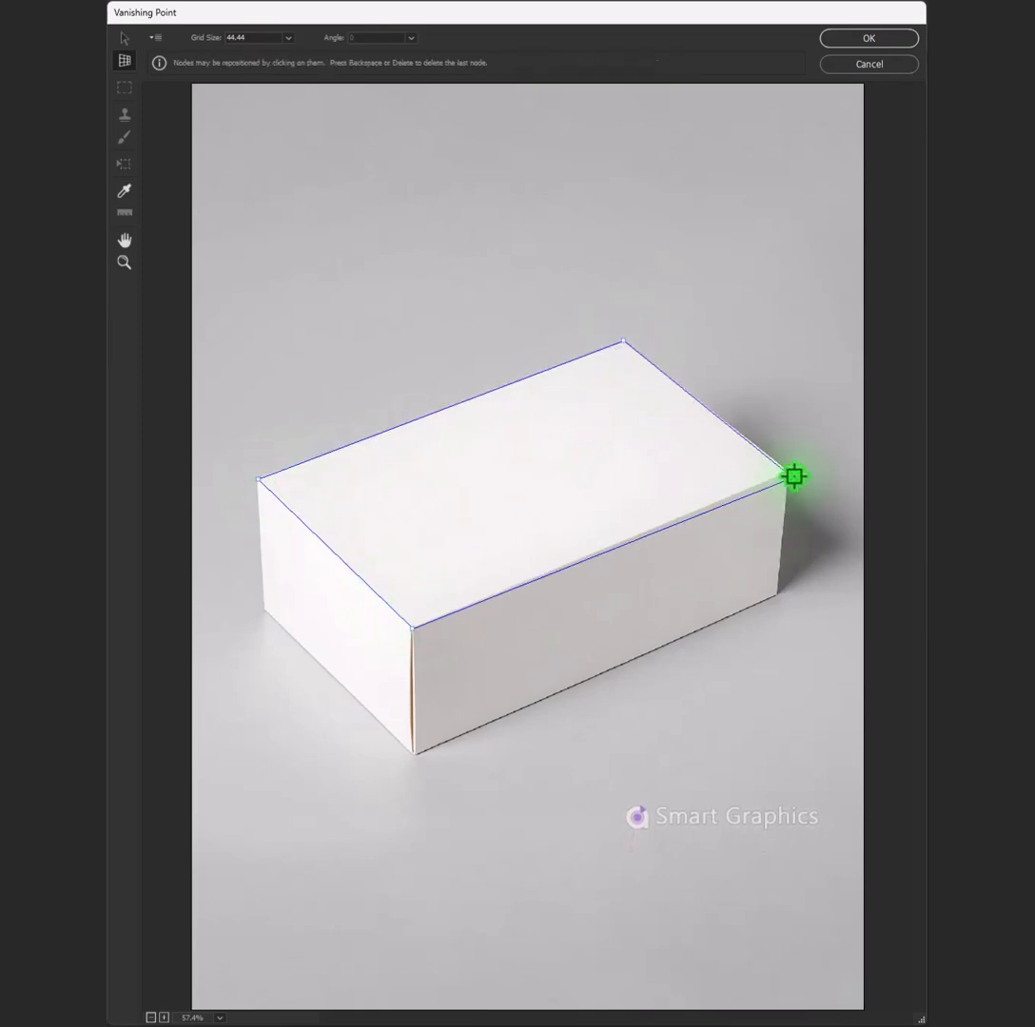
click(792, 475)
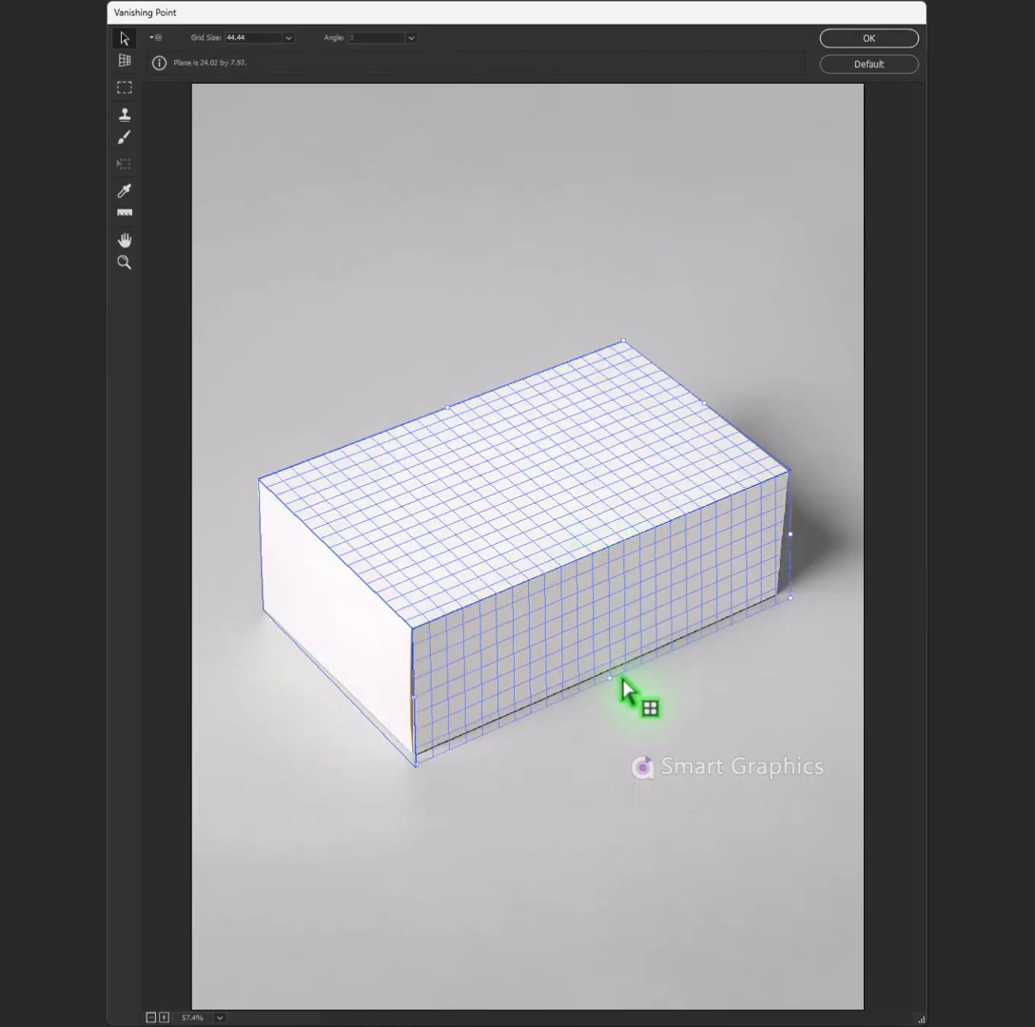
Paste the design, shrink it, drag it onto the box's planes and apply the wrap to Layer 2
click(123, 87)
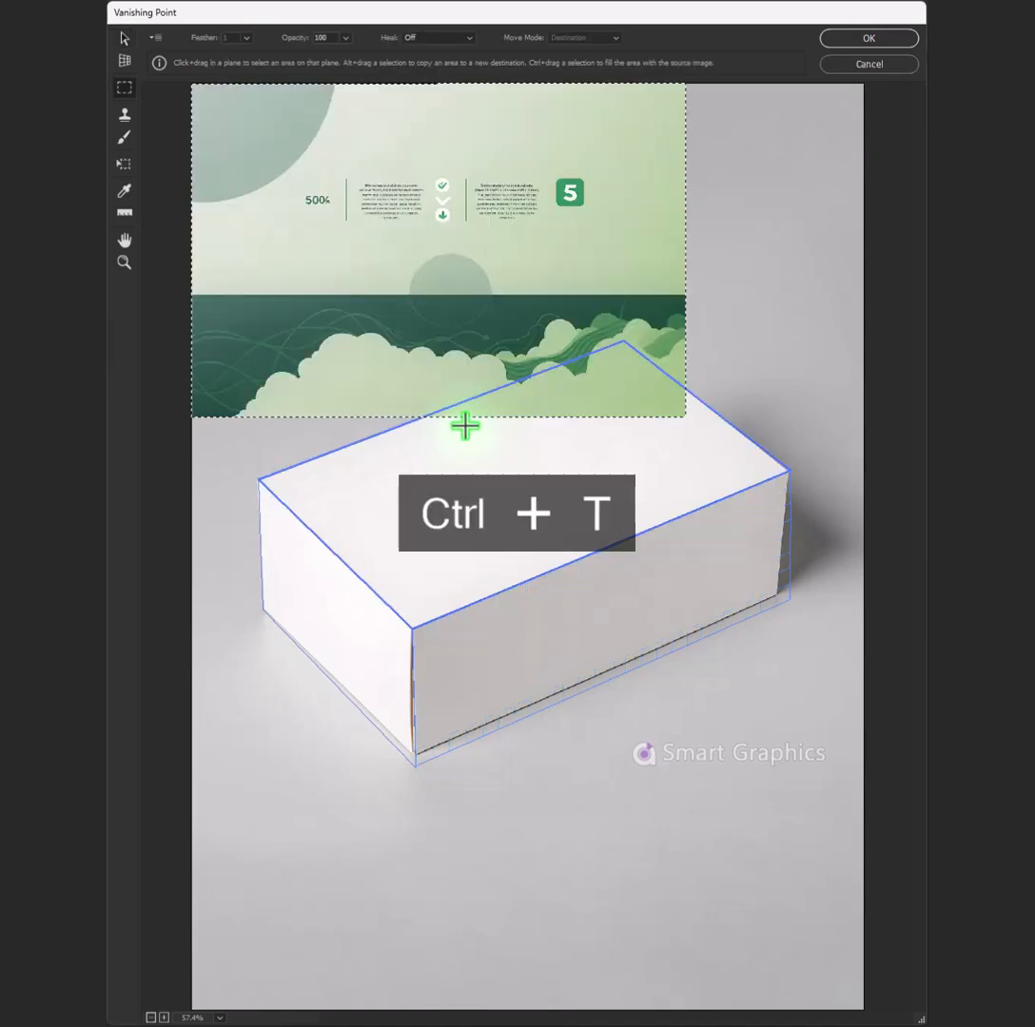
key(ctrl+t)
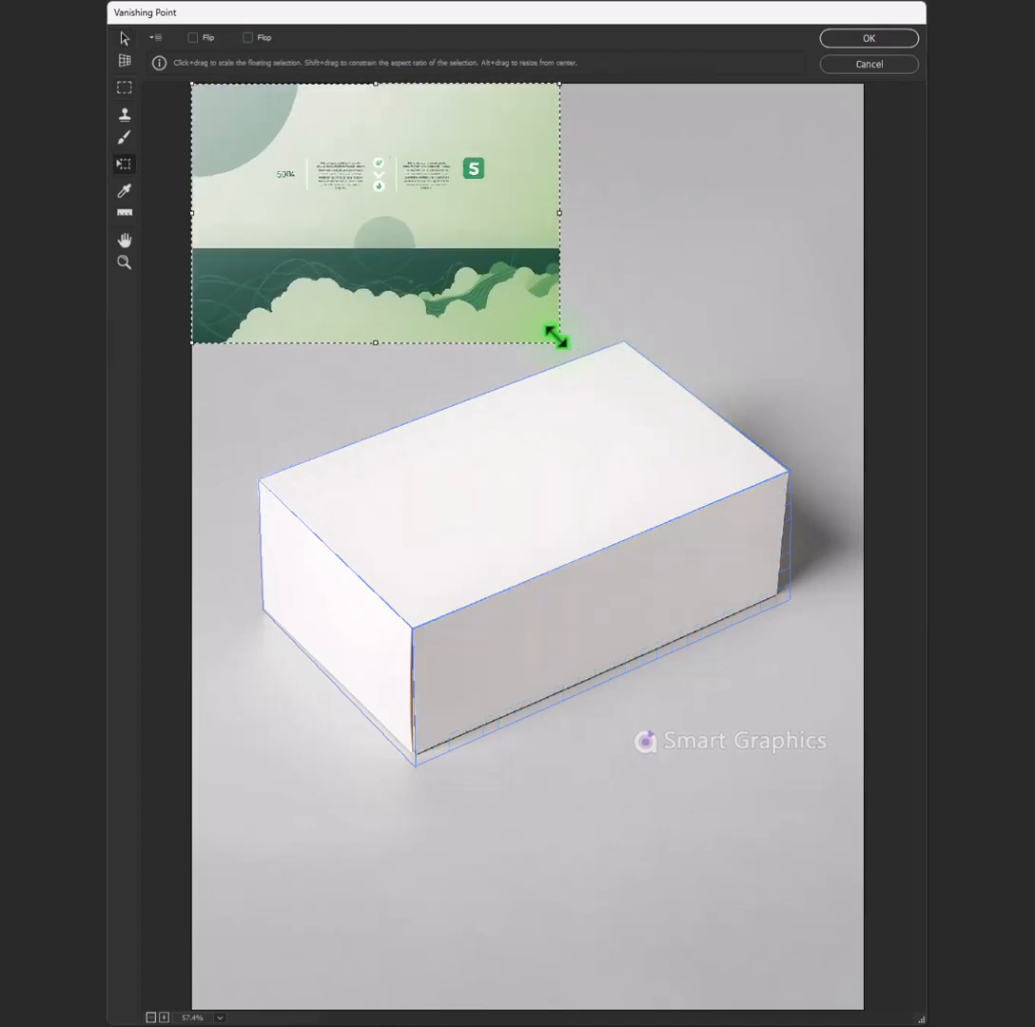
drag(561, 343, 518, 314)
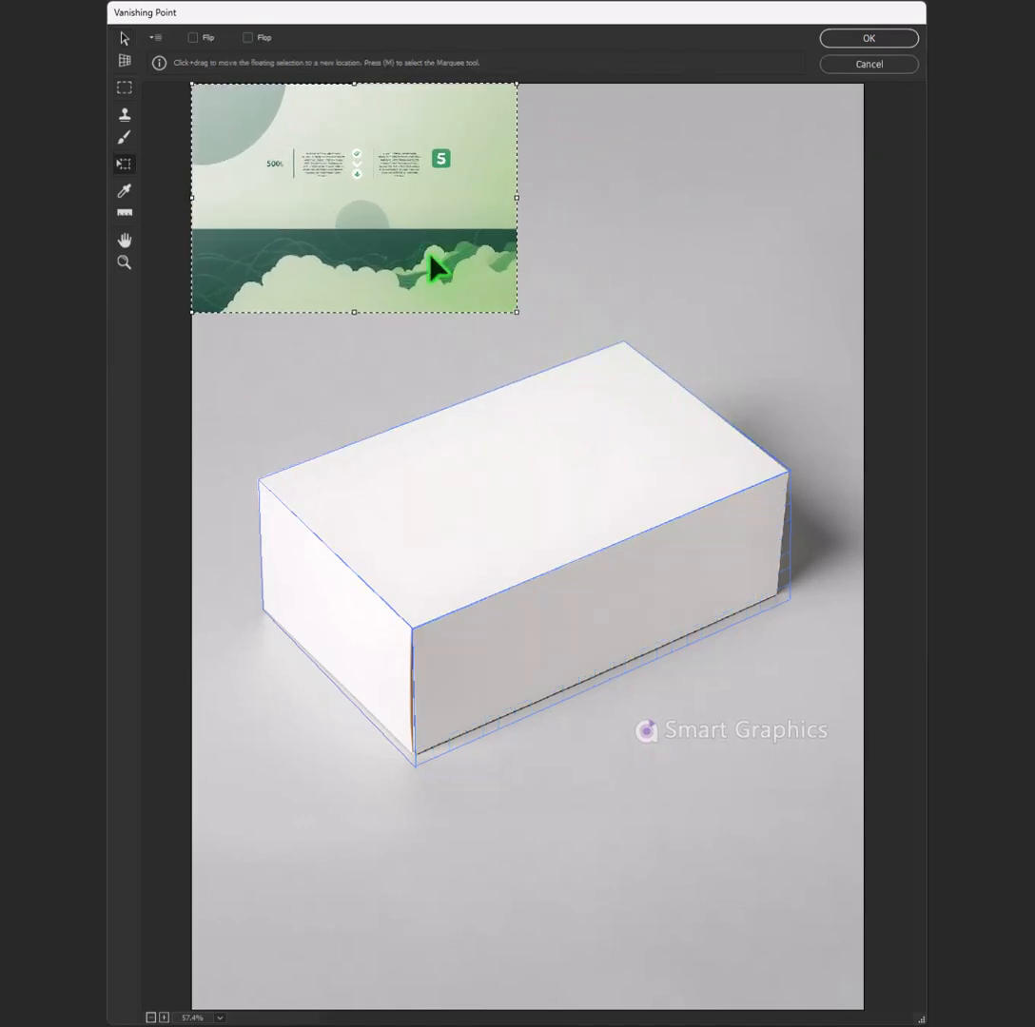
drag(433, 268, 700, 433)
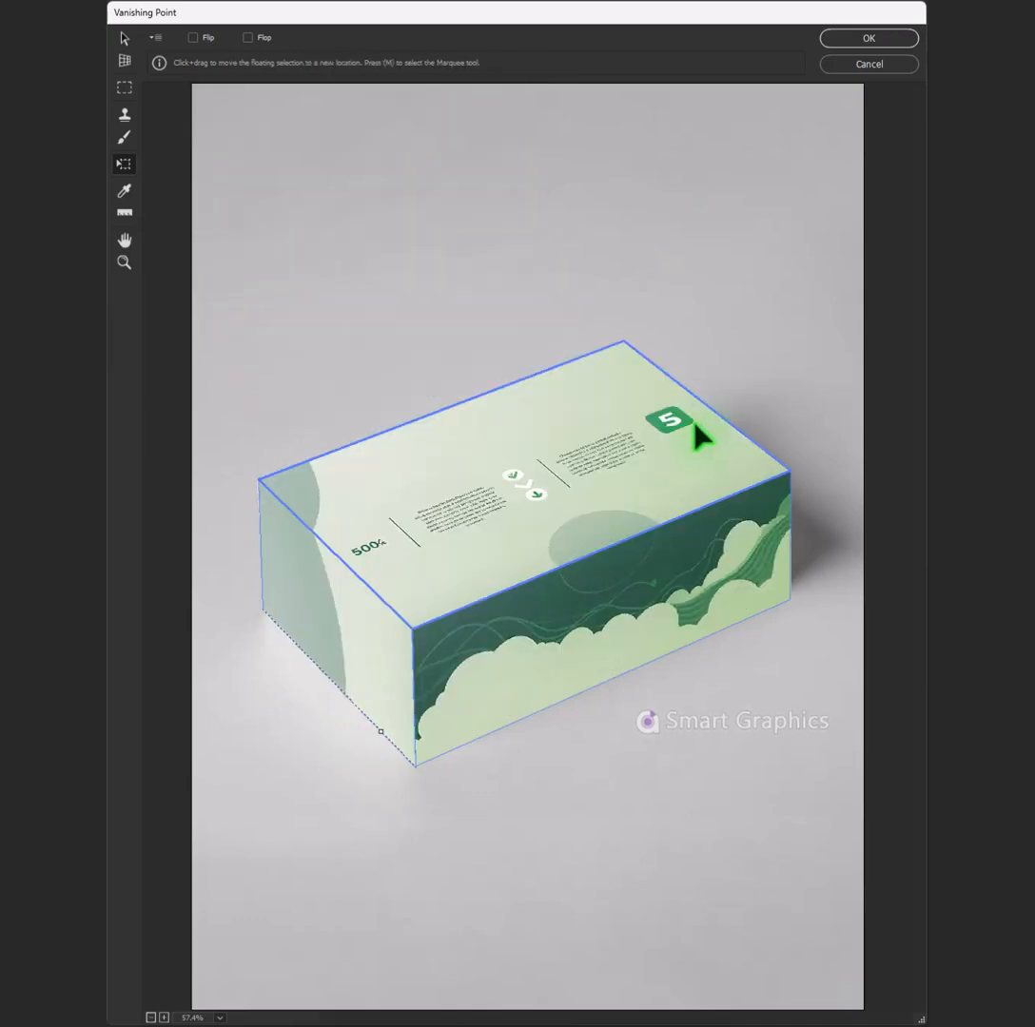
click(867, 38)
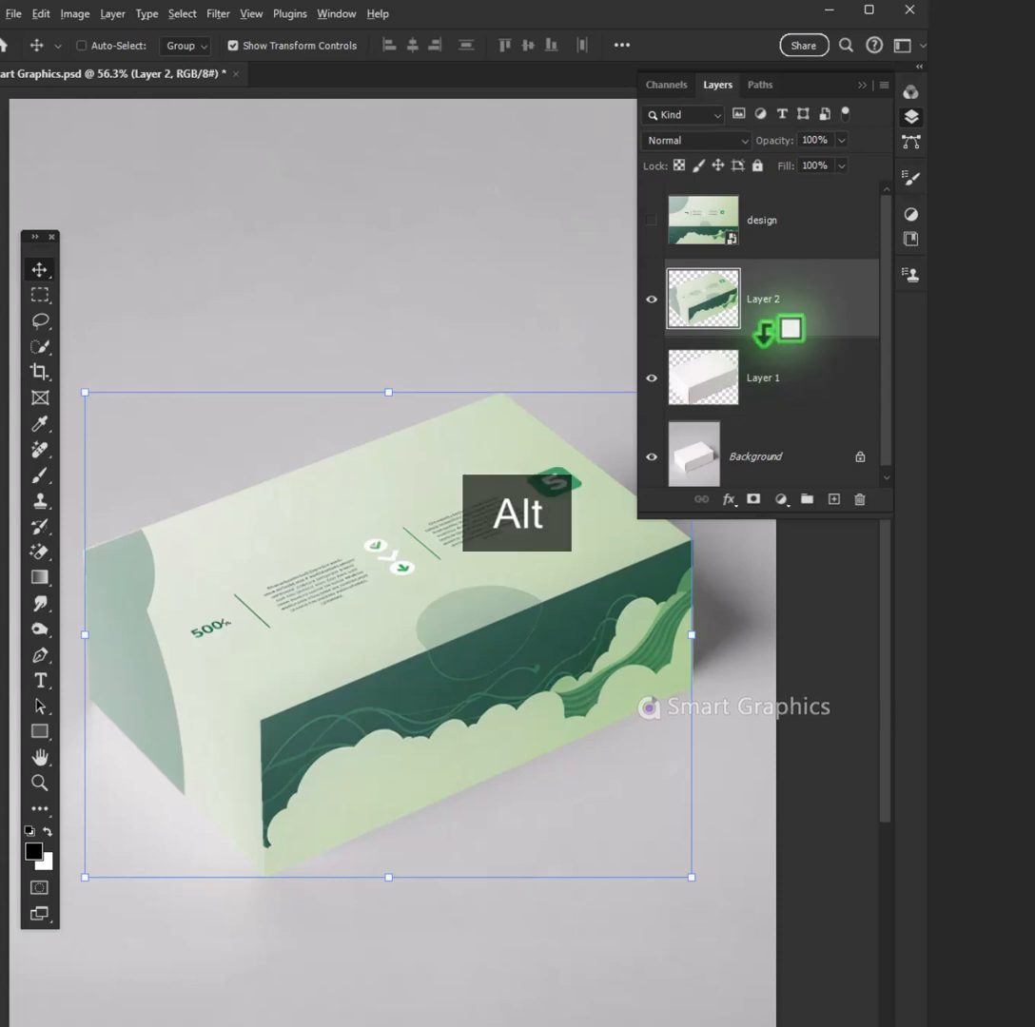
Show the blending-mode choices for the clipped Layer 2 design
click(694, 141)
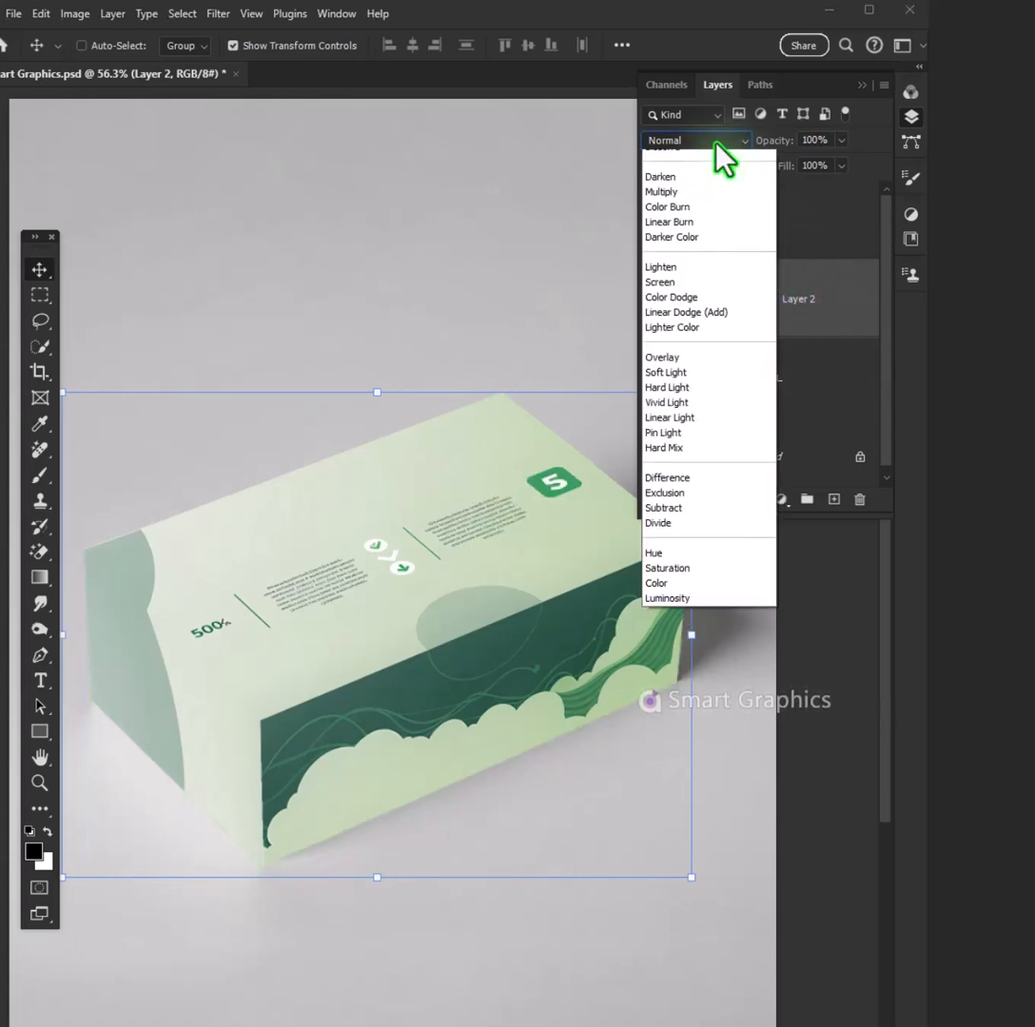